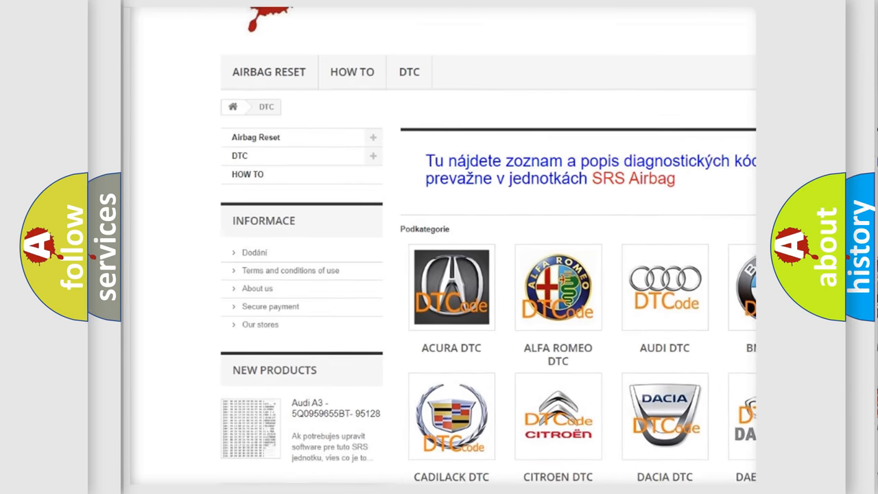
scroll(down, 3)
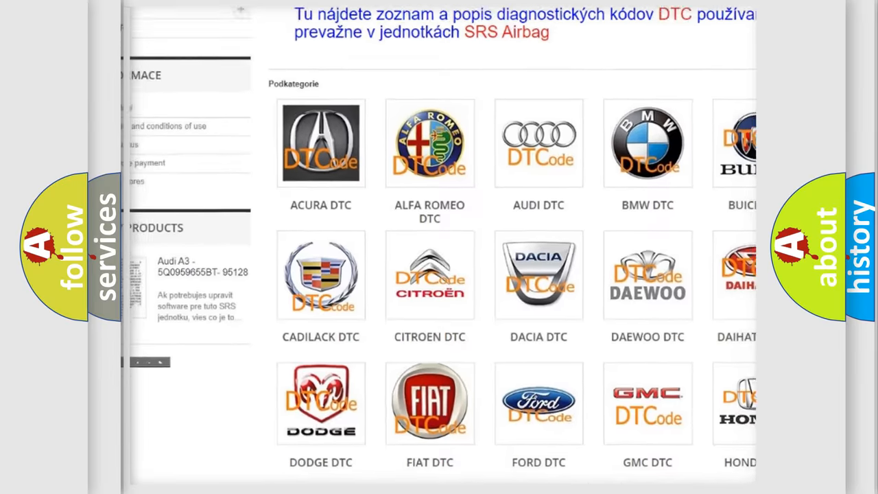
scroll(down, 3)
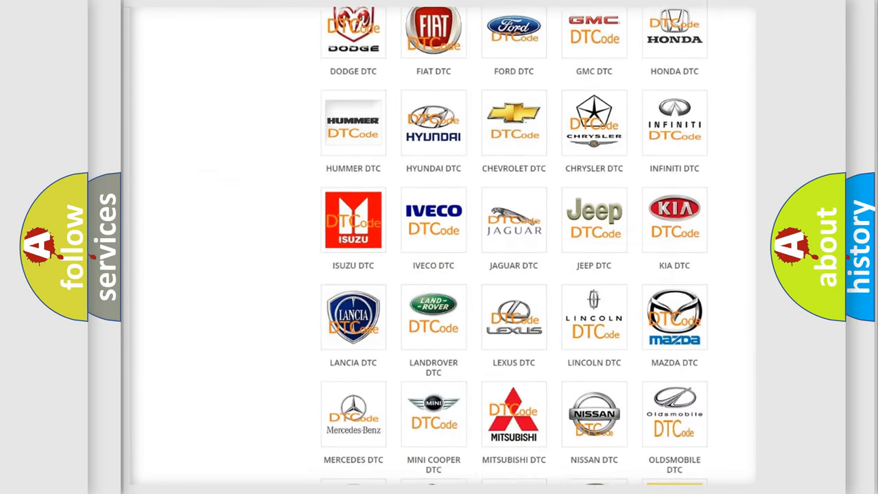
scroll(down, 3)
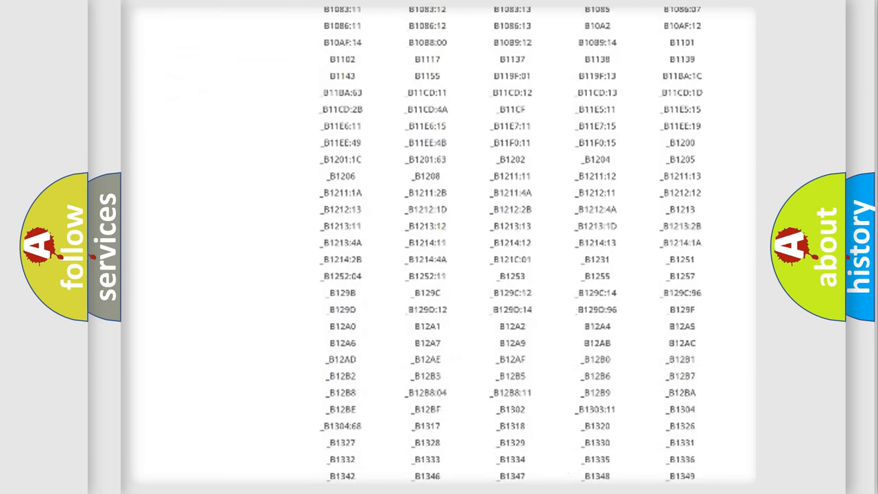
scroll(down, 3)
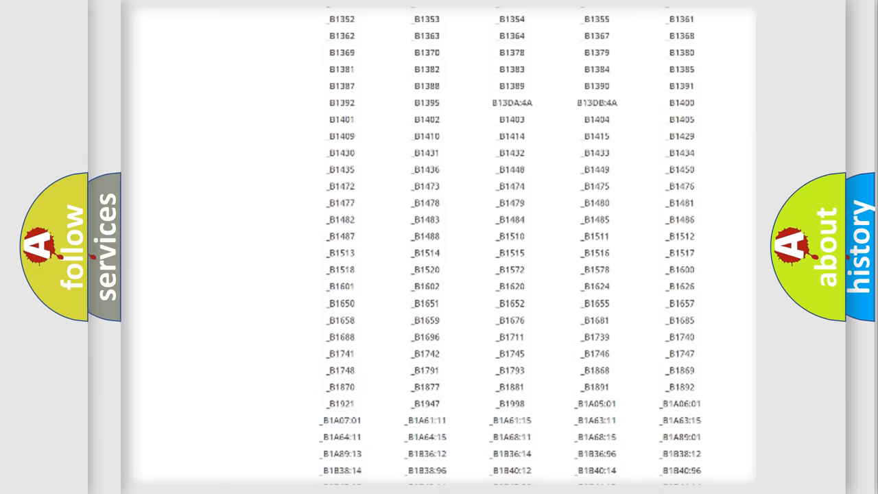